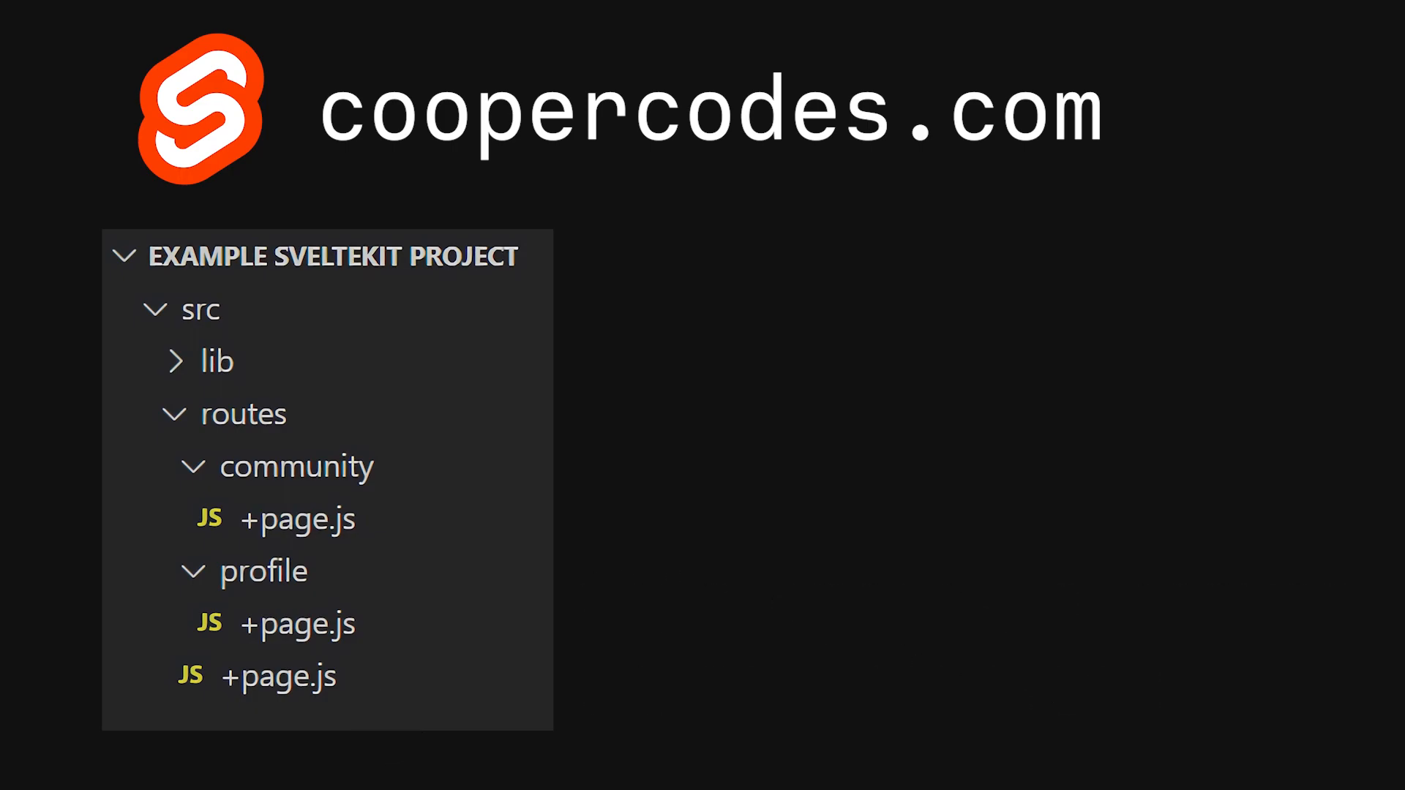
{"action": "mouse_move", "coordinate": [394, 617]}
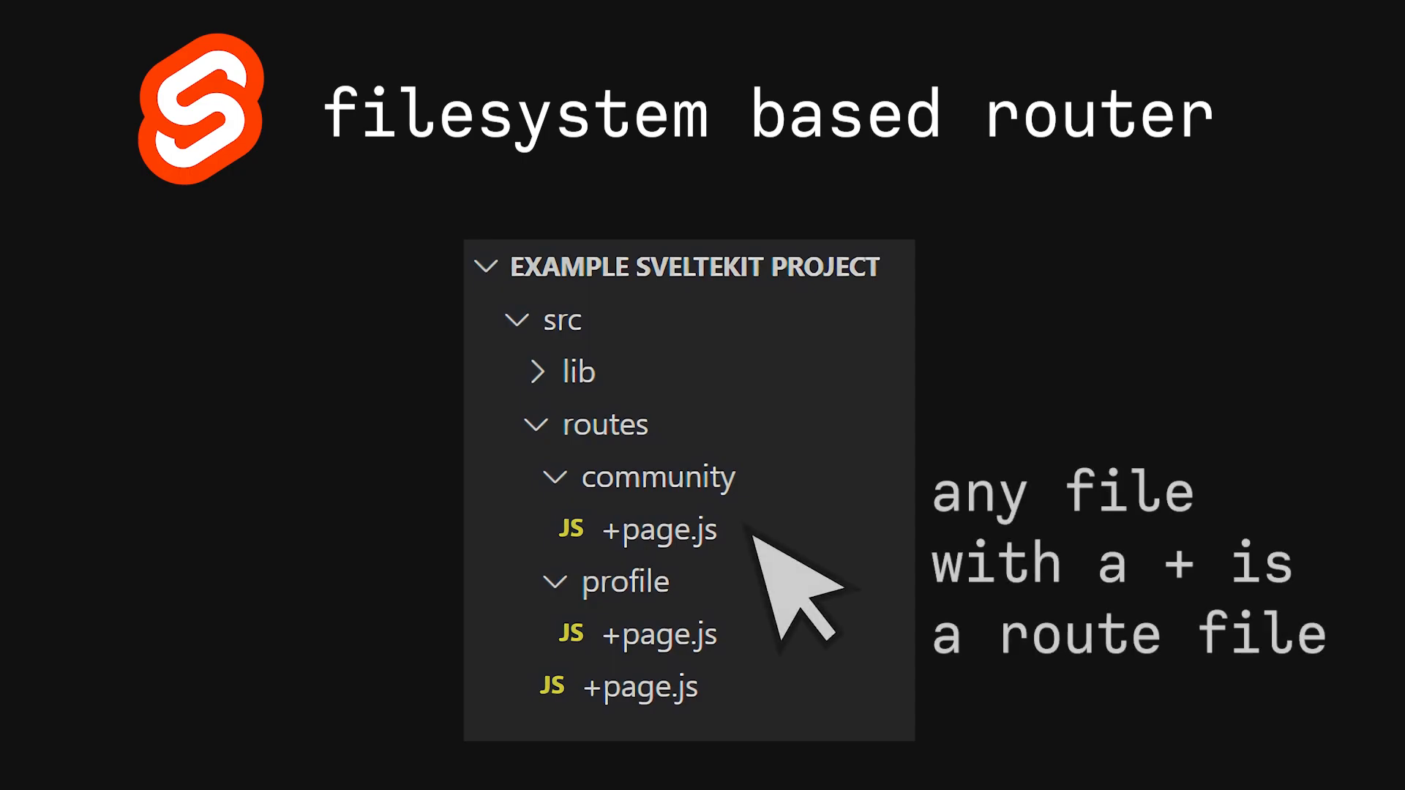
{"action": "mouse_move", "coordinate": [789, 582]}
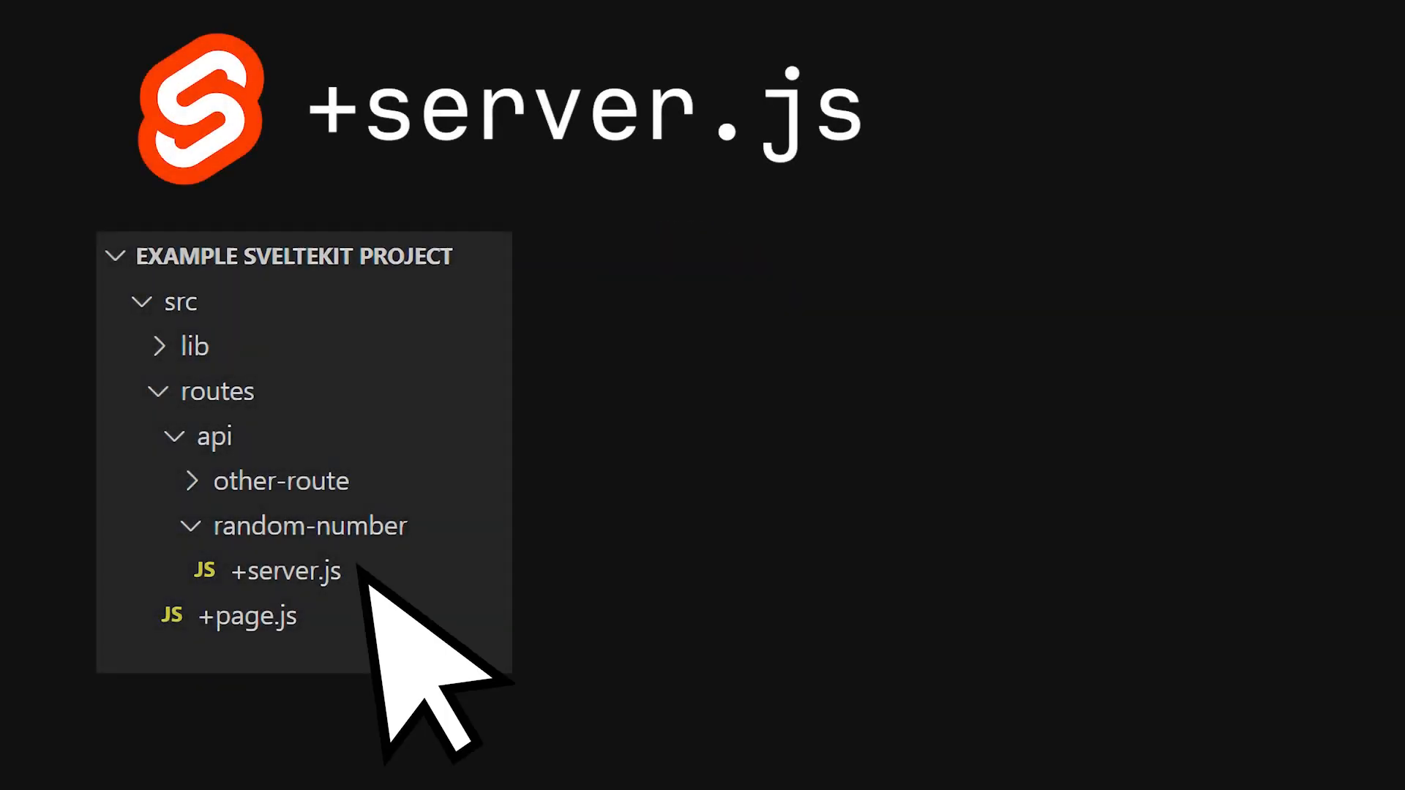
{"action": "left_click", "coordinate": [286, 571]}
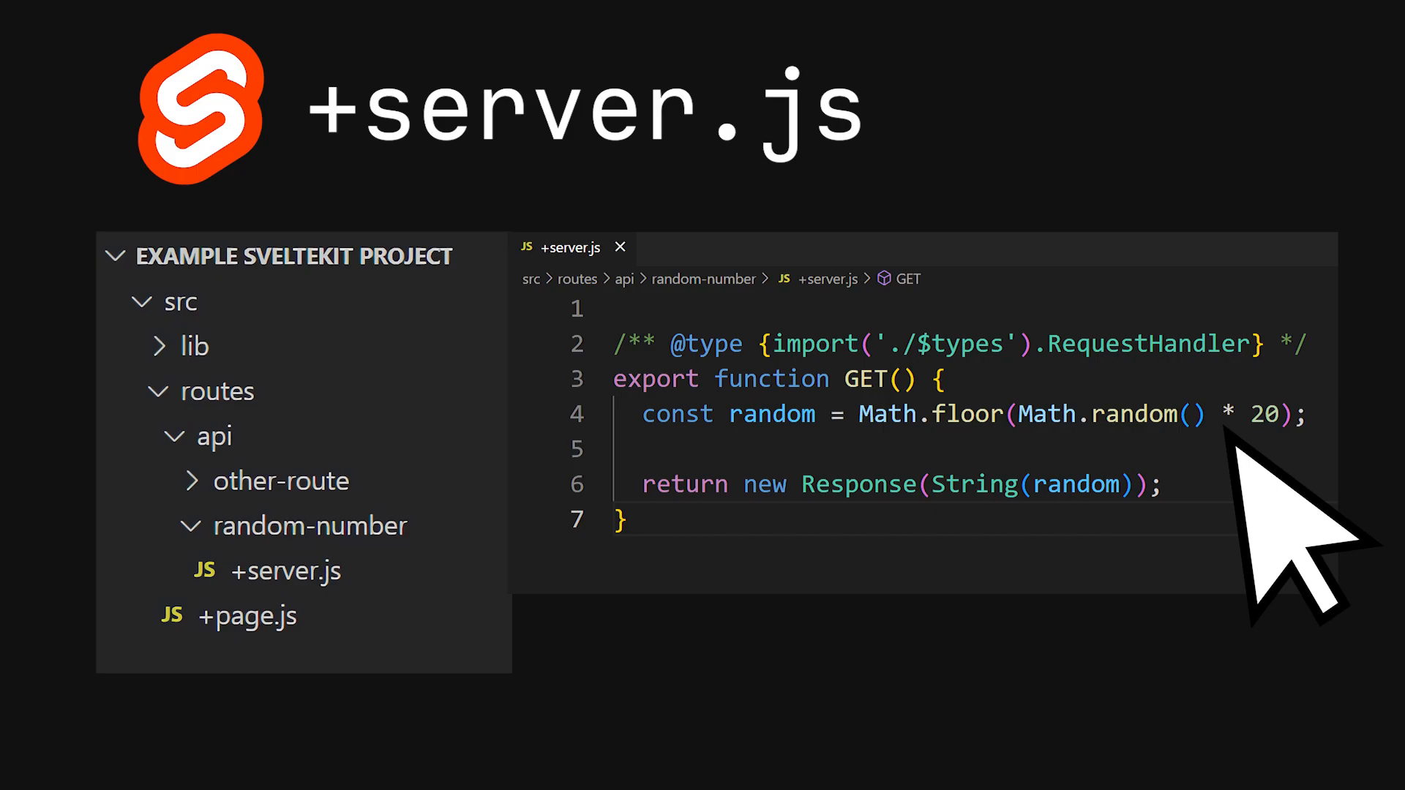
{"action": "mouse_move", "coordinate": [887, 528]}
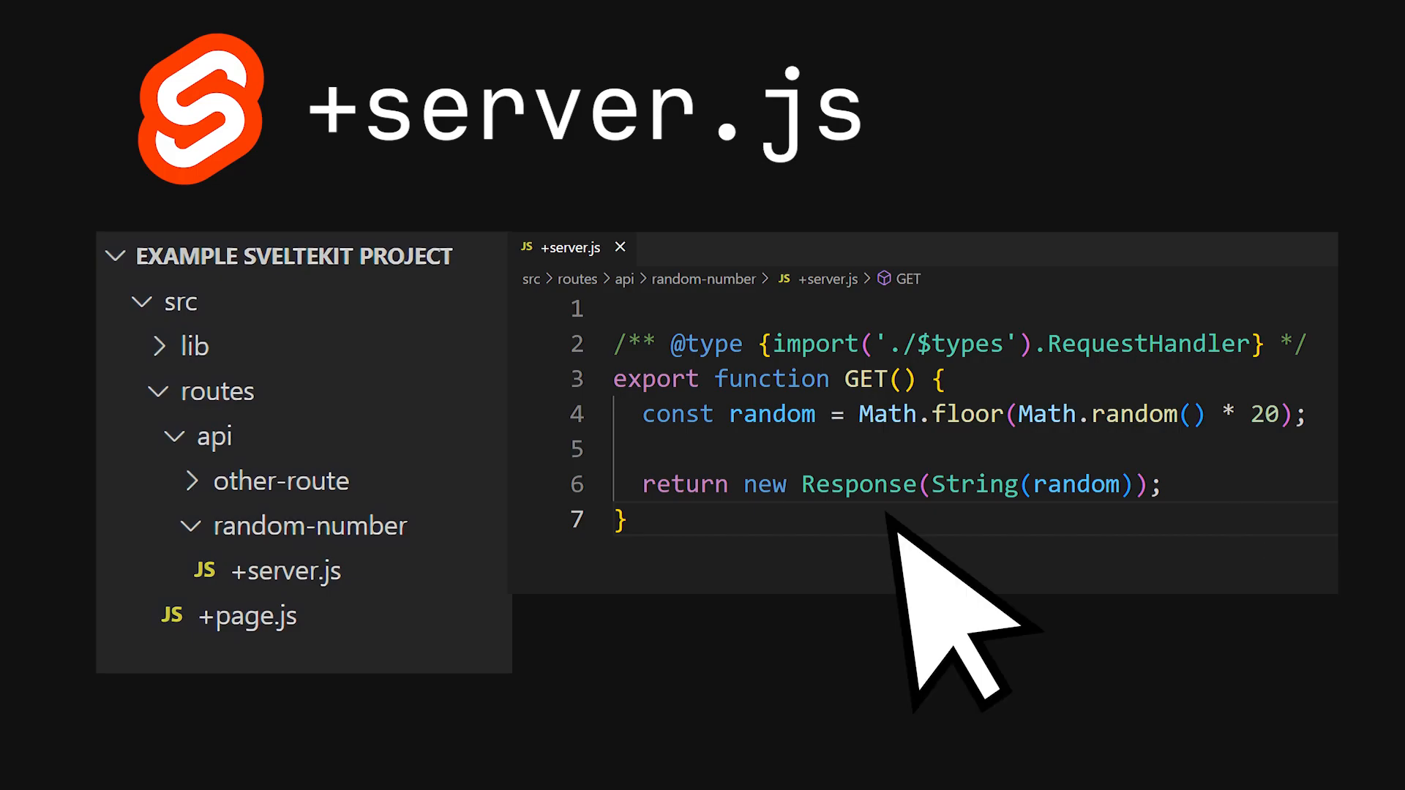